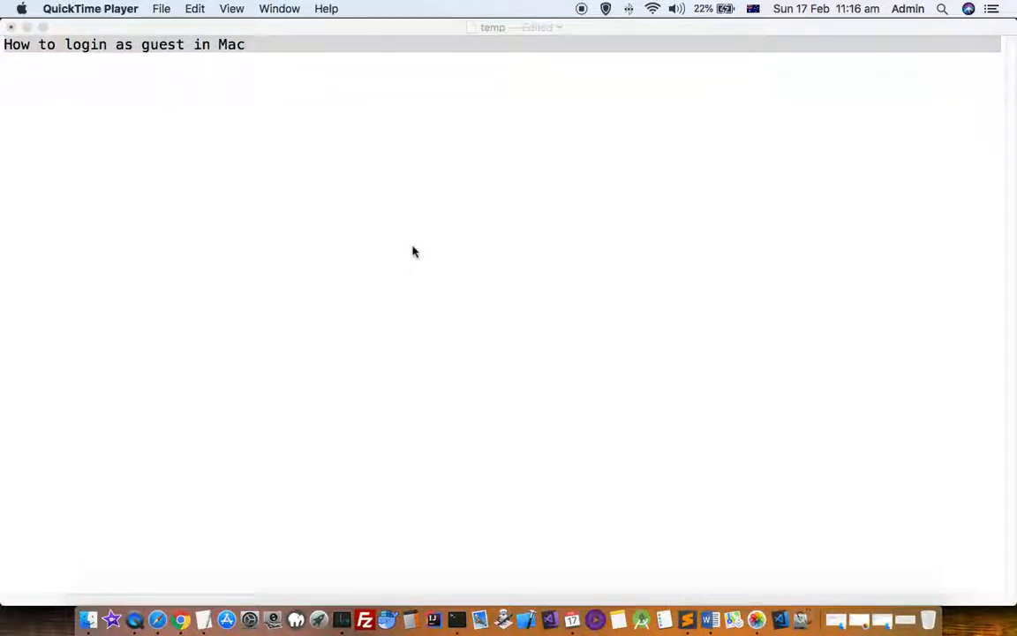
mouse_move(249, 618)
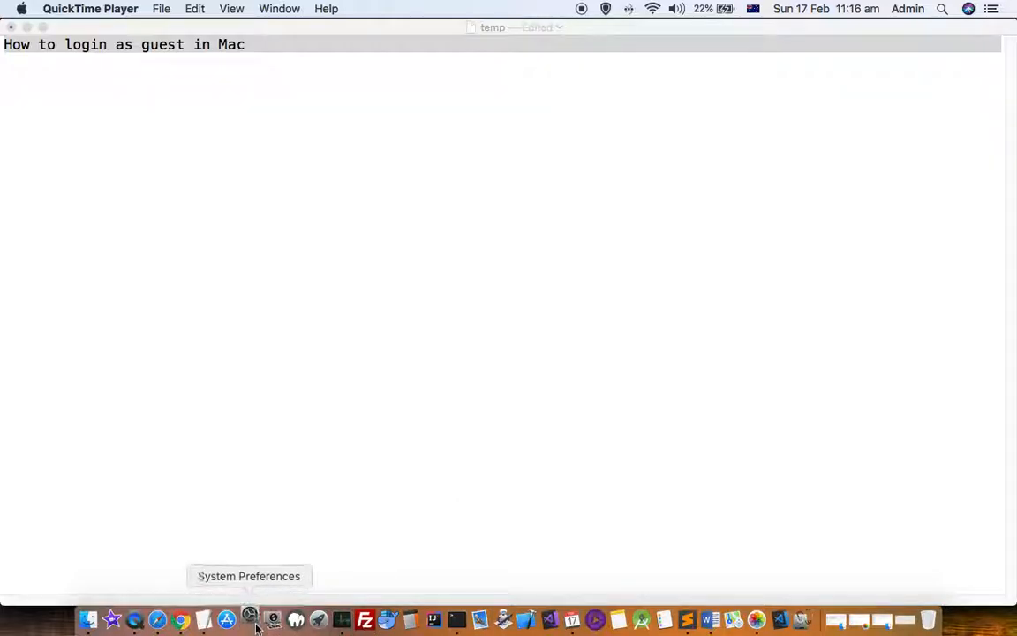
- Launch System Preferences from the Dock
click(250, 619)
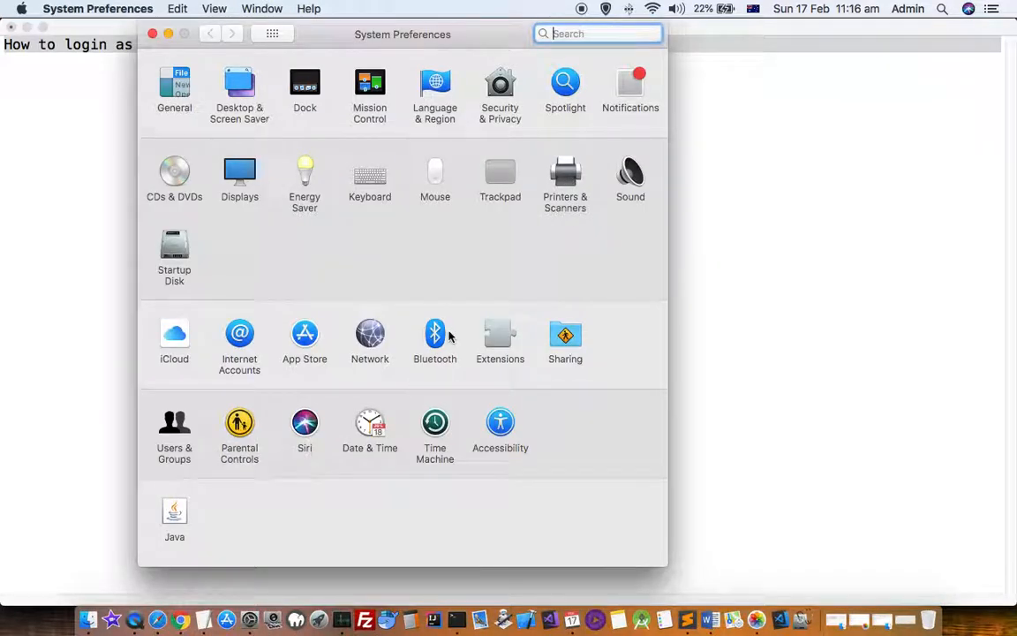
mouse_move(448, 280)
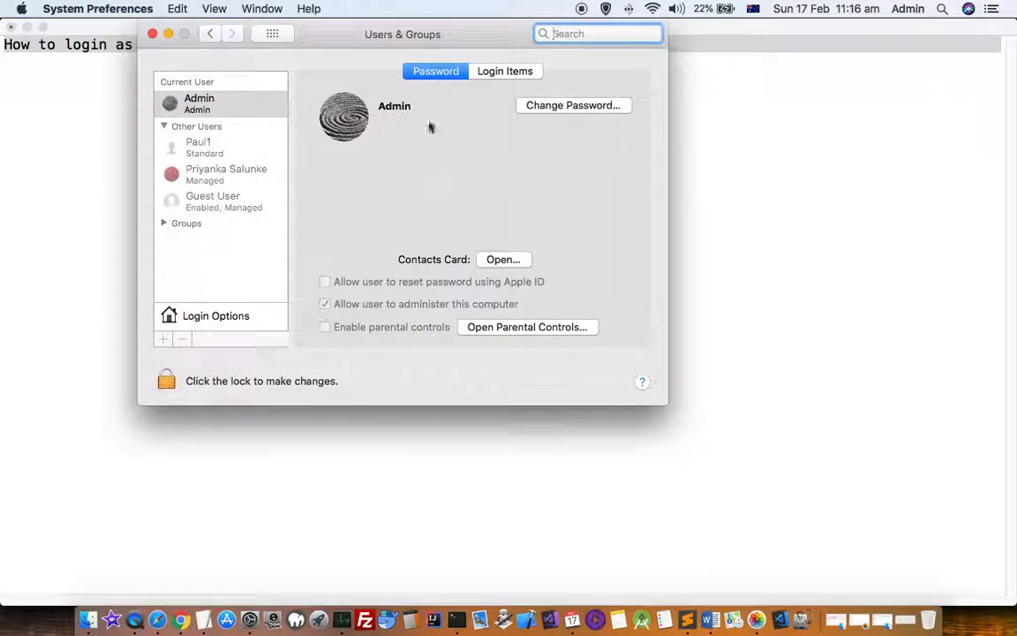
- Unlock Users & Groups with the admin password so account changes are allowed
click(167, 381)
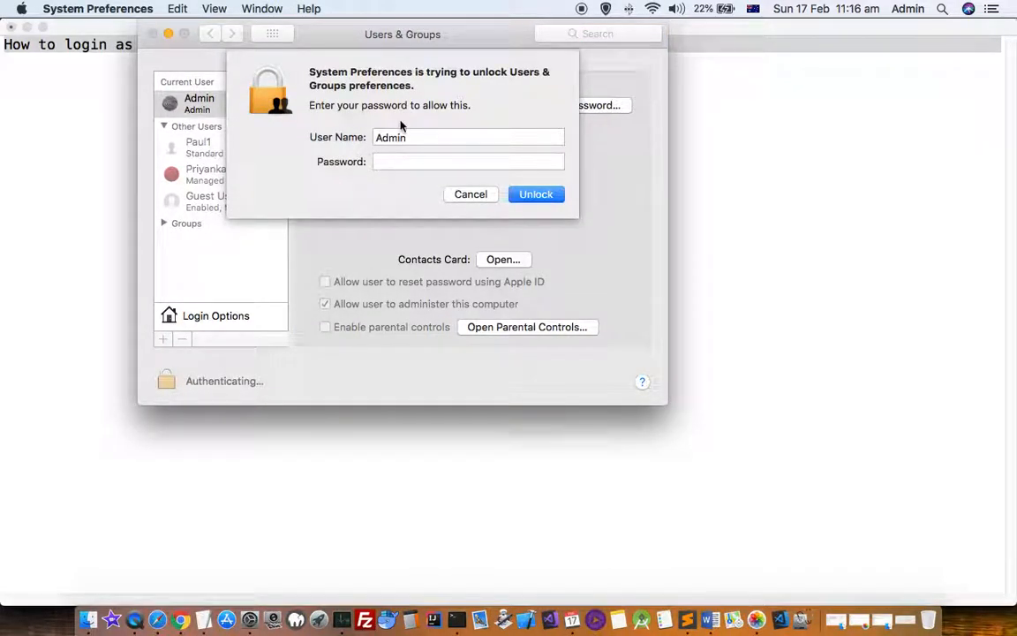
text(•••)
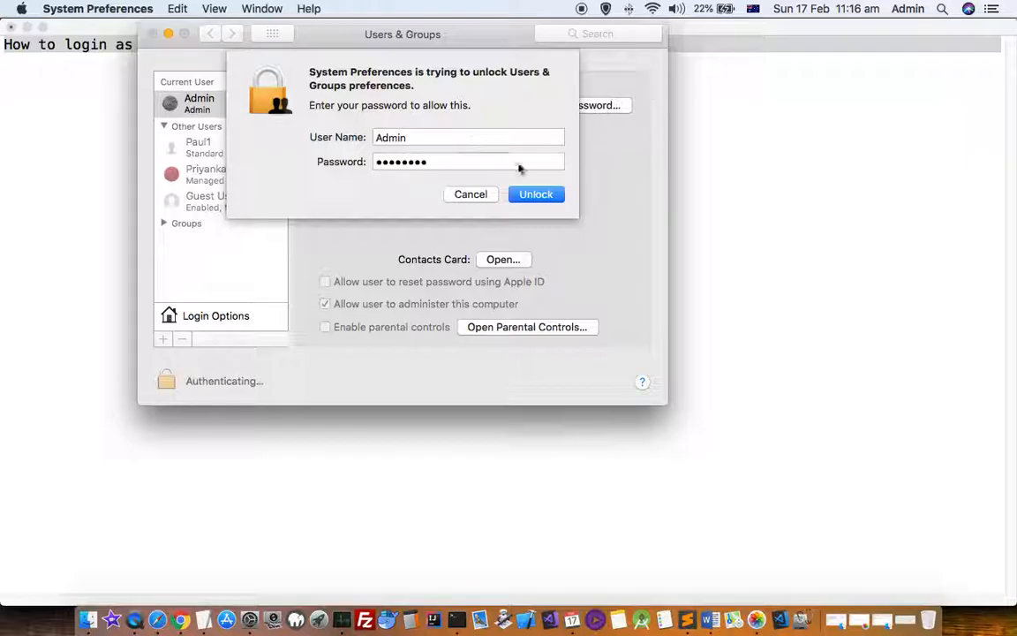
click(536, 195)
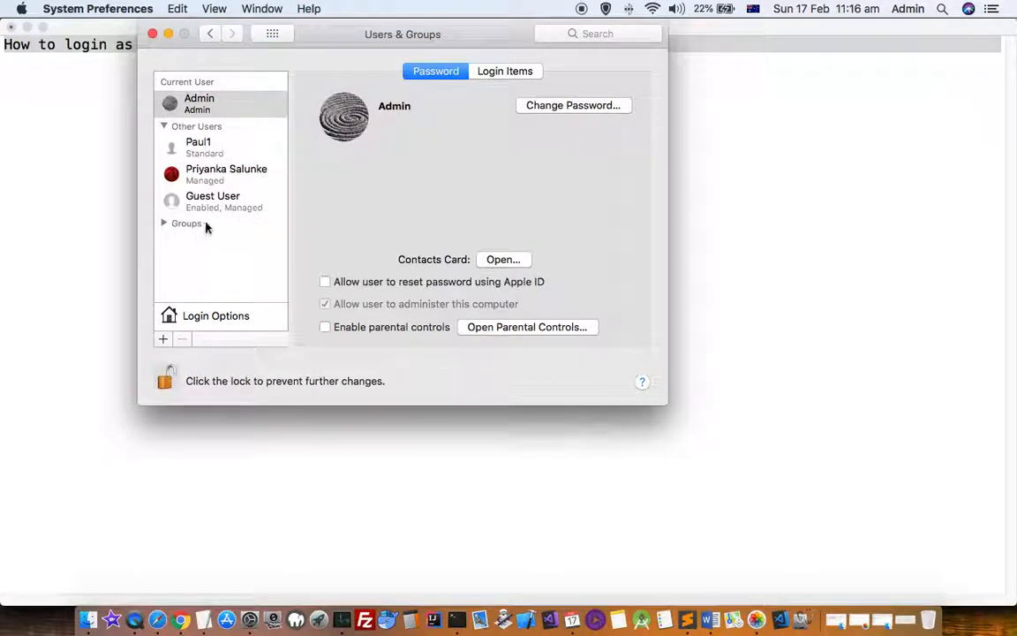
- Select the Guest User account, showing 'Allow guests to log in to this computer' checked
click(211, 200)
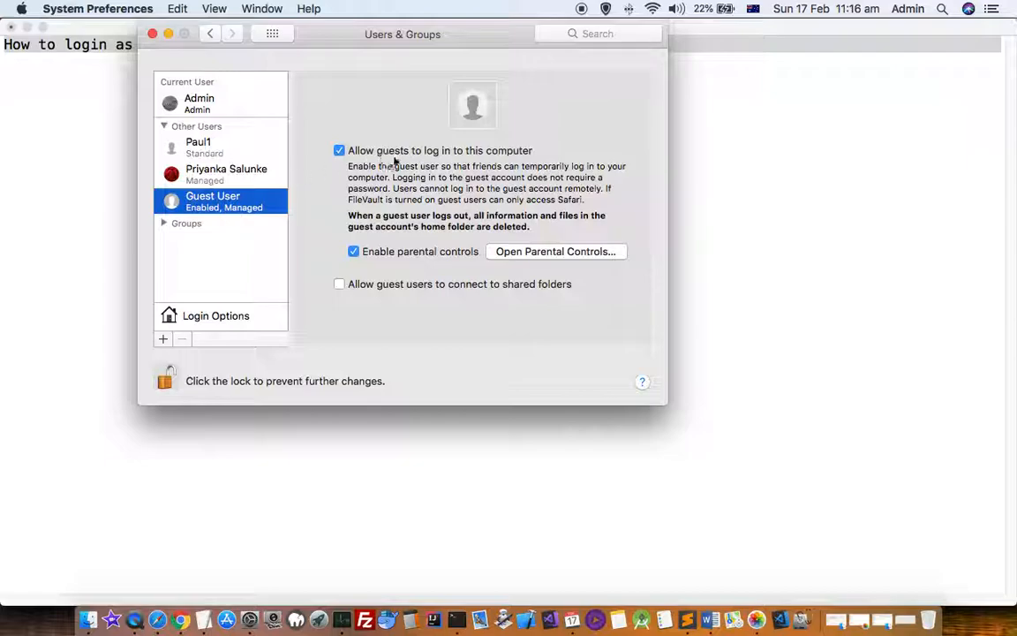
mouse_move(520, 159)
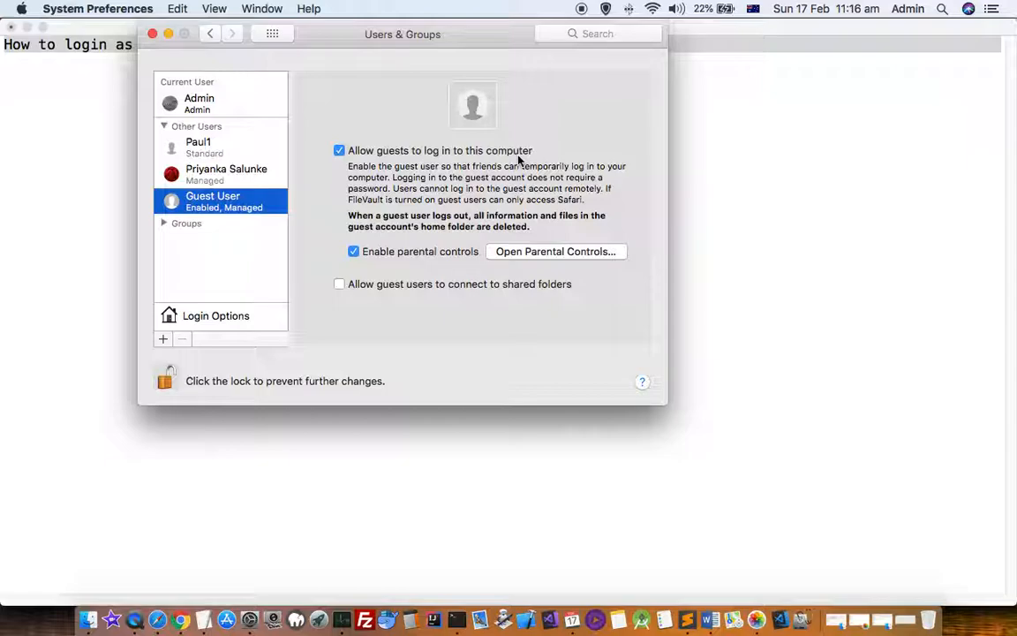
mouse_move(313, 167)
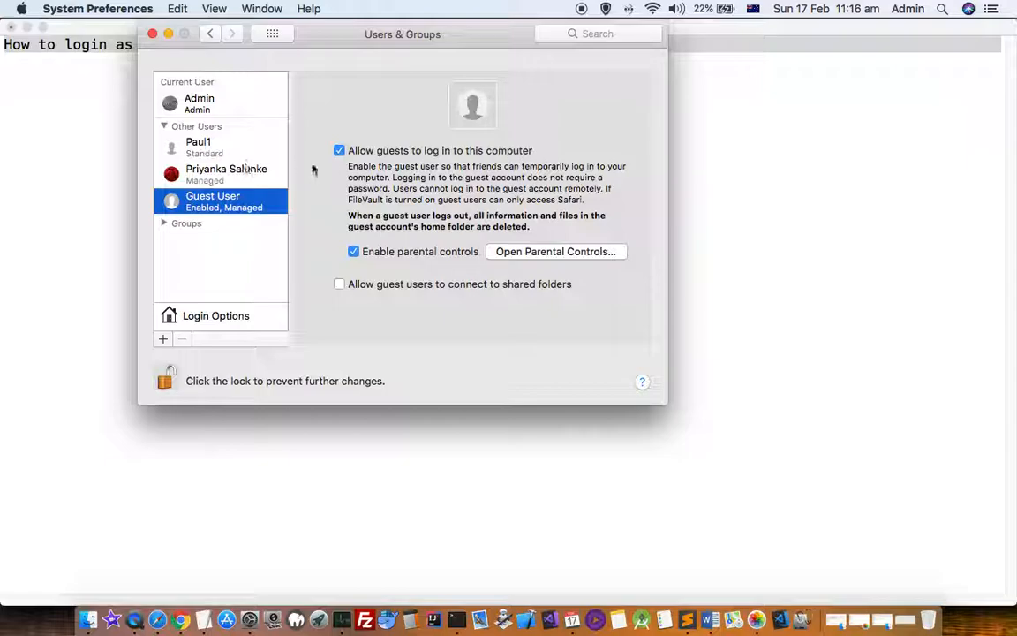
mouse_move(450, 169)
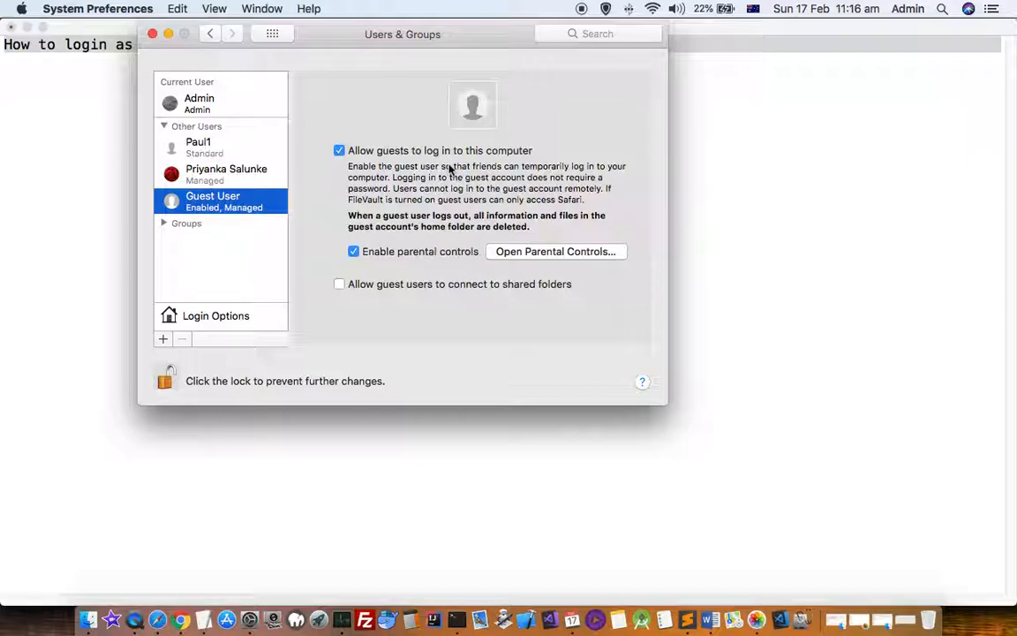
mouse_move(473, 172)
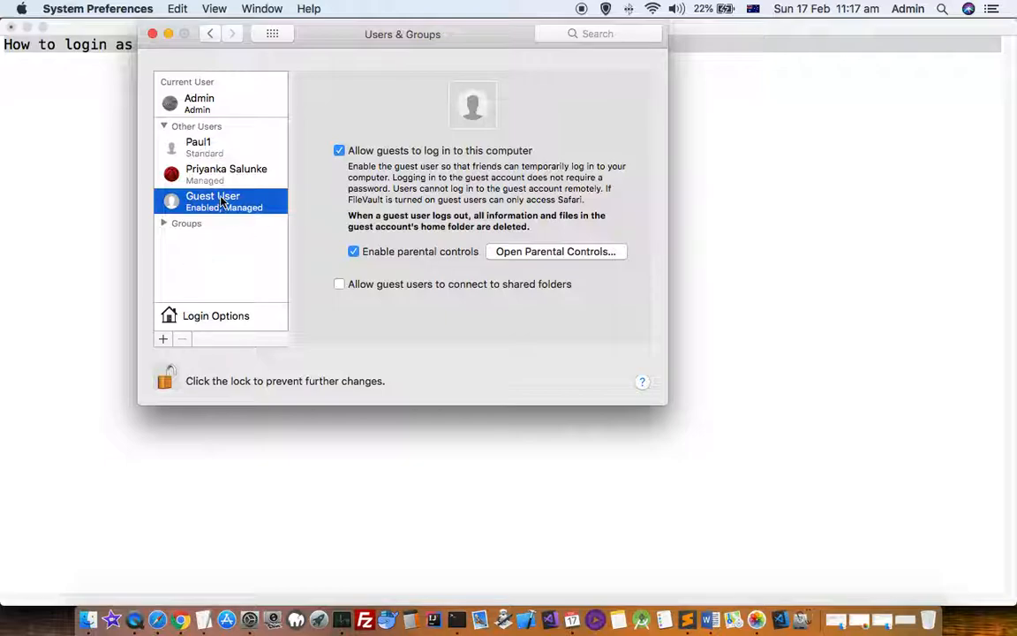
click(216, 315)
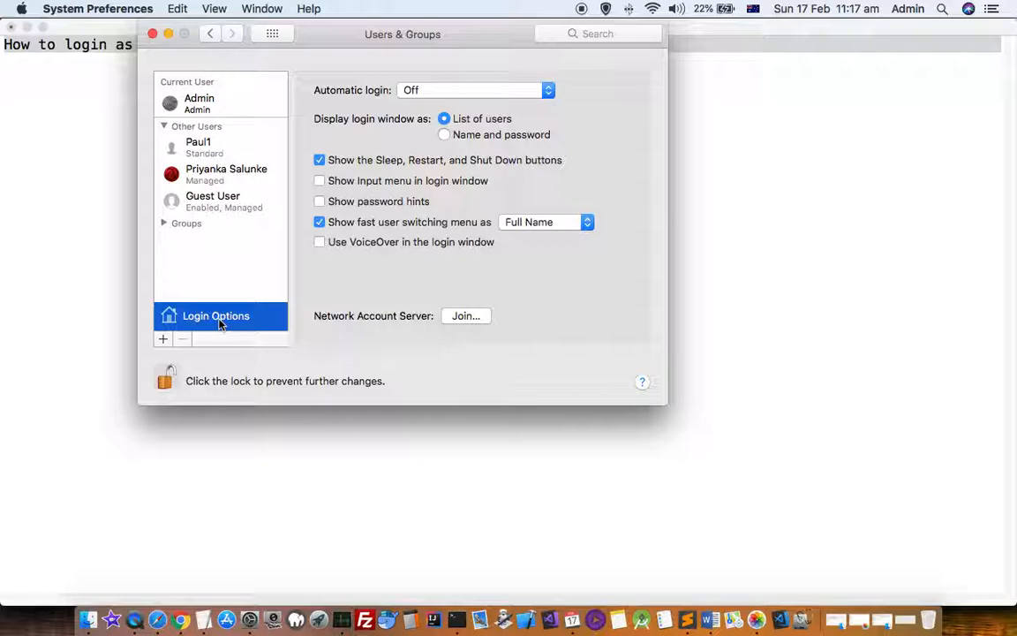
click(213, 201)
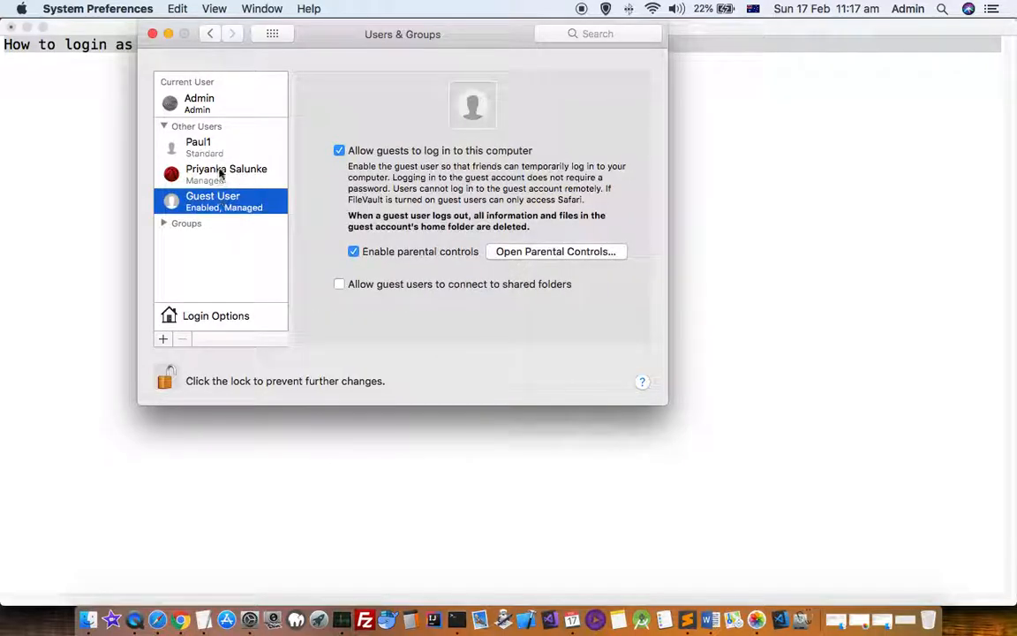
click(227, 174)
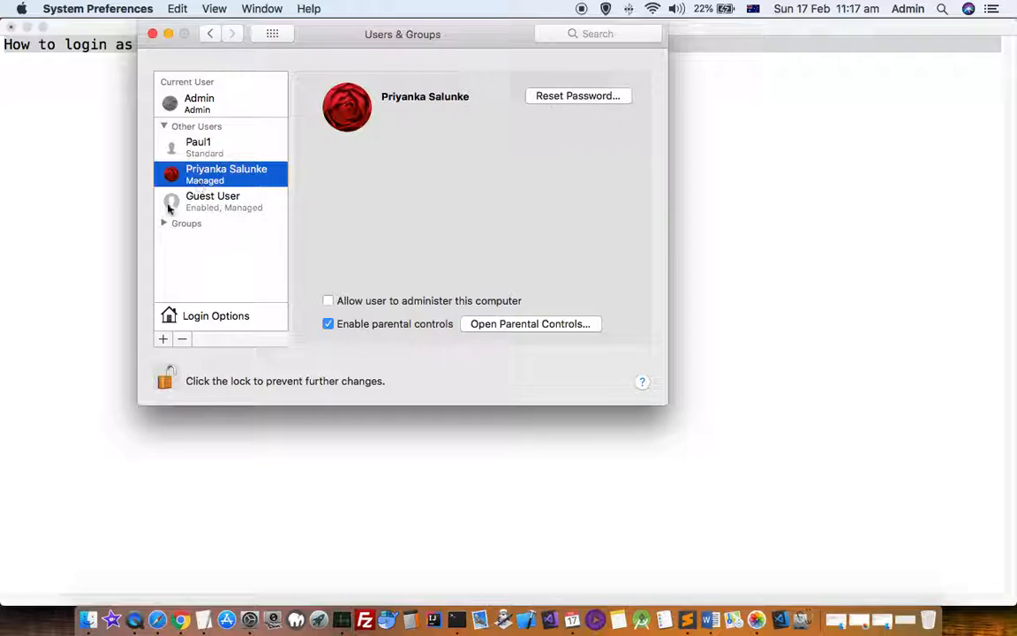
click(212, 201)
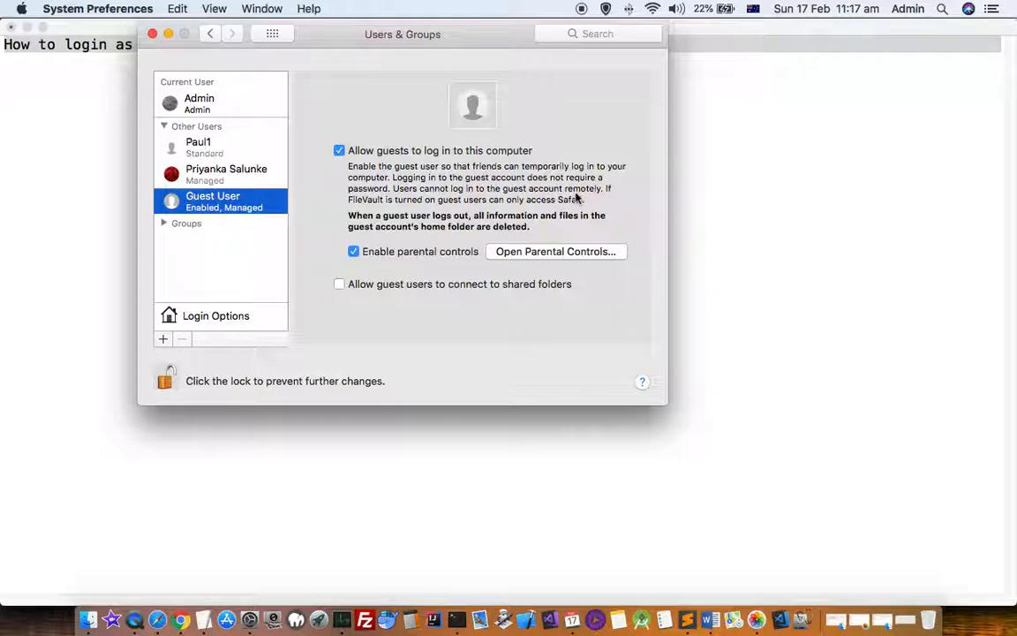
mouse_move(477, 285)
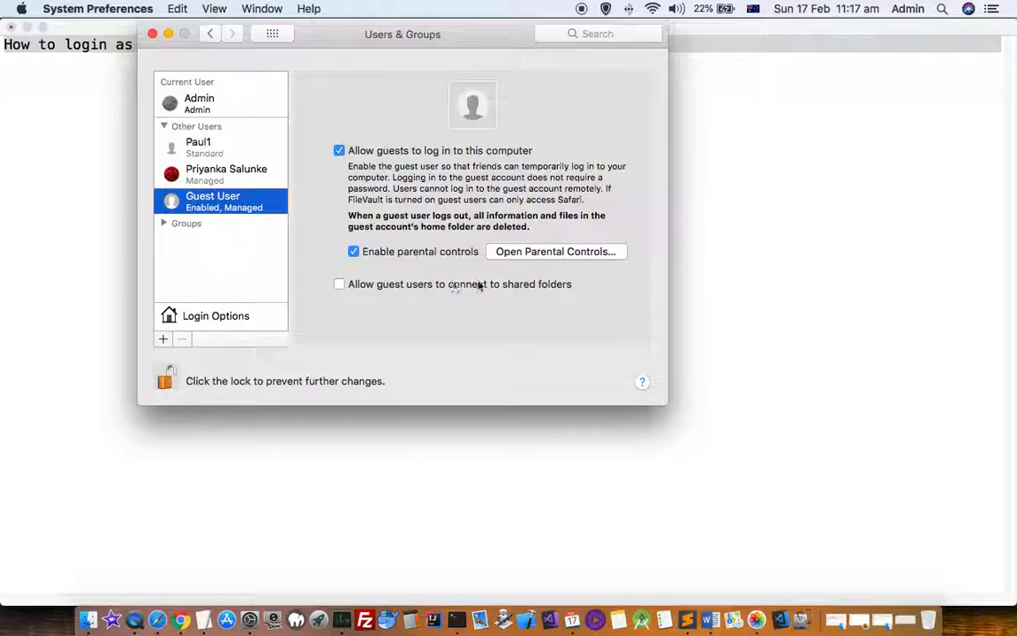